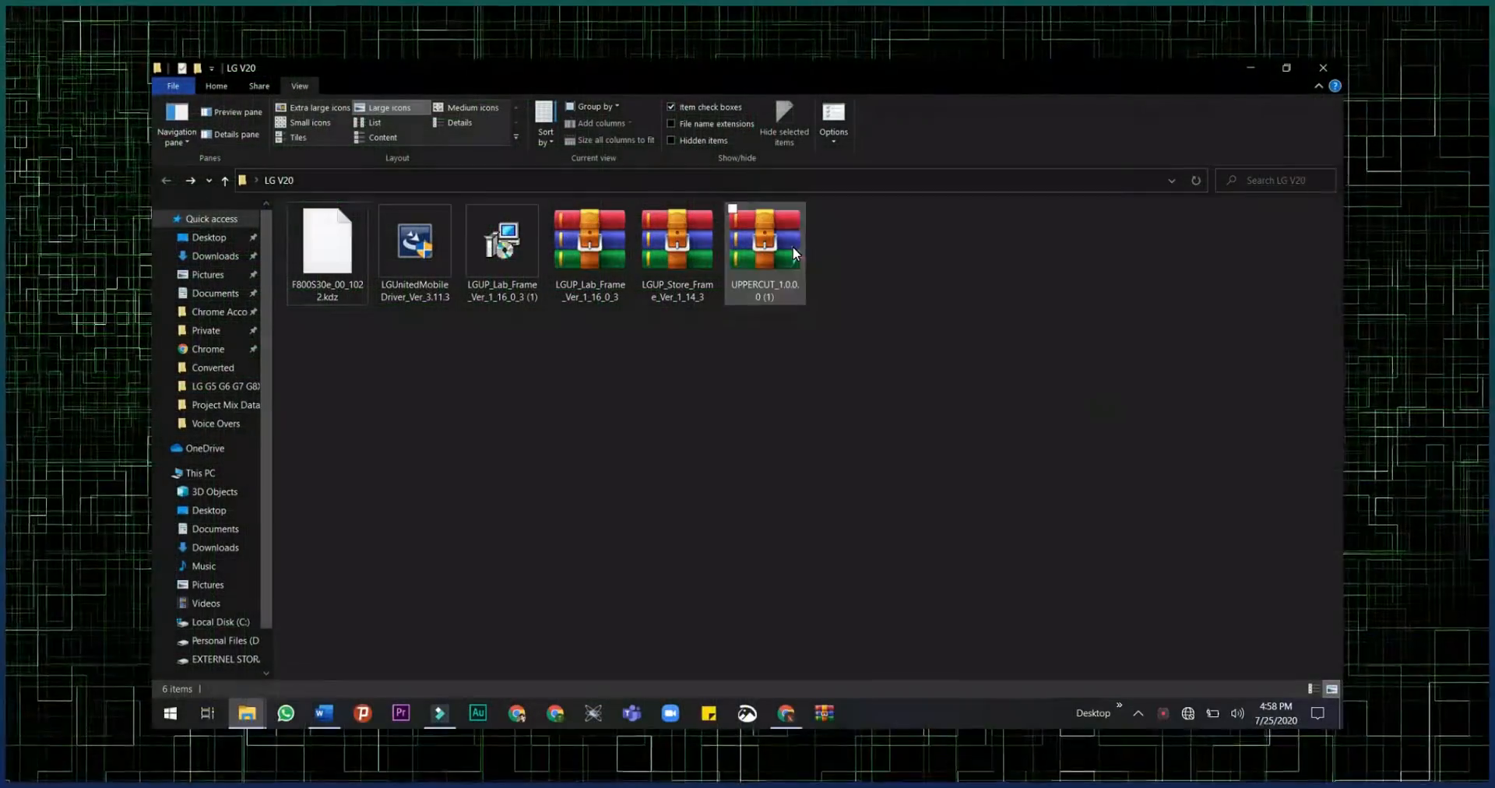
- Open the UPPERCUT zip and run UPPERCUT_1.0.0.0.exe from inside it
{"action": "left_click", "coordinate": [763, 241]}
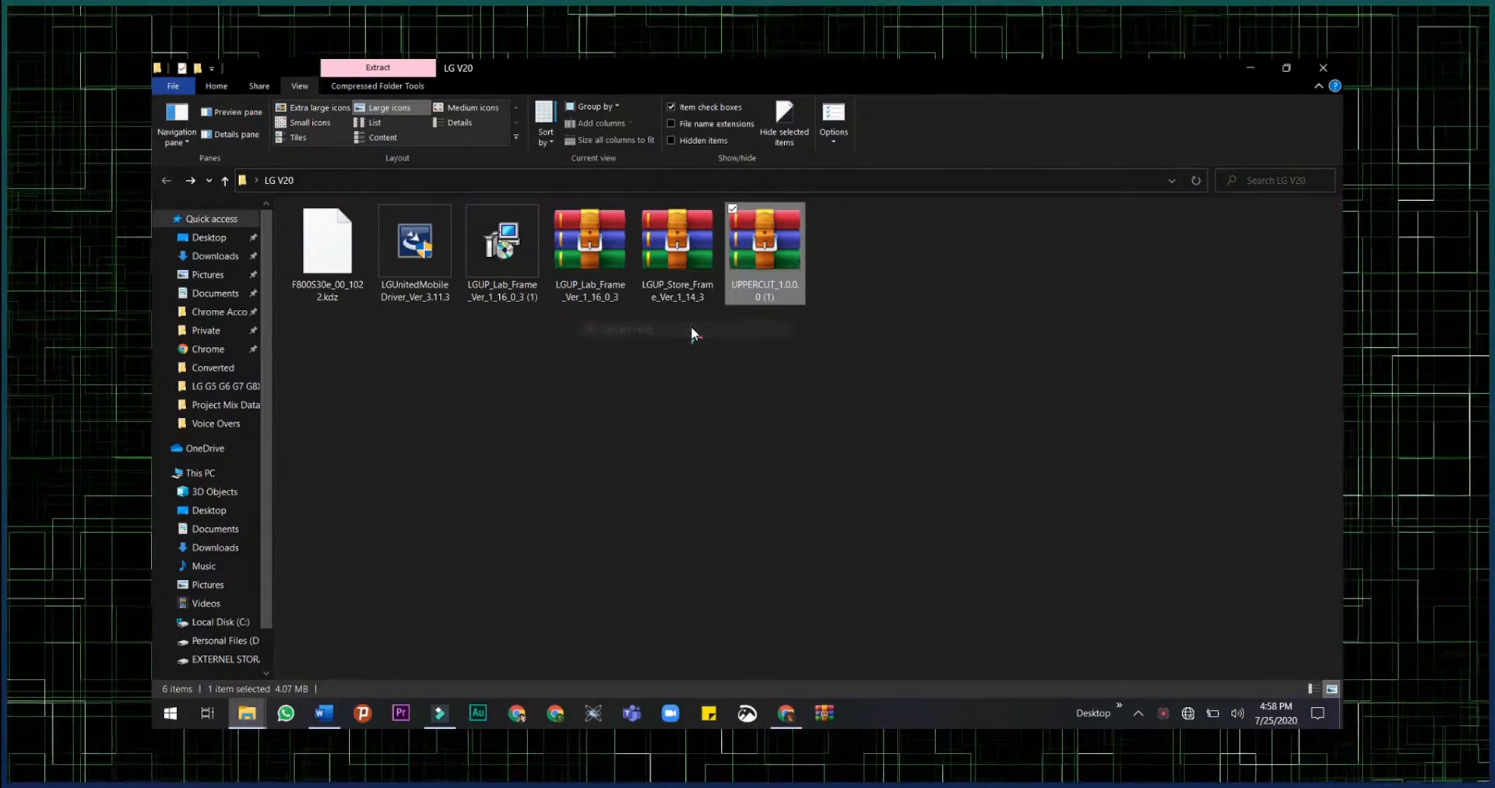
{"action": "double_click", "coordinate": [763, 240]}
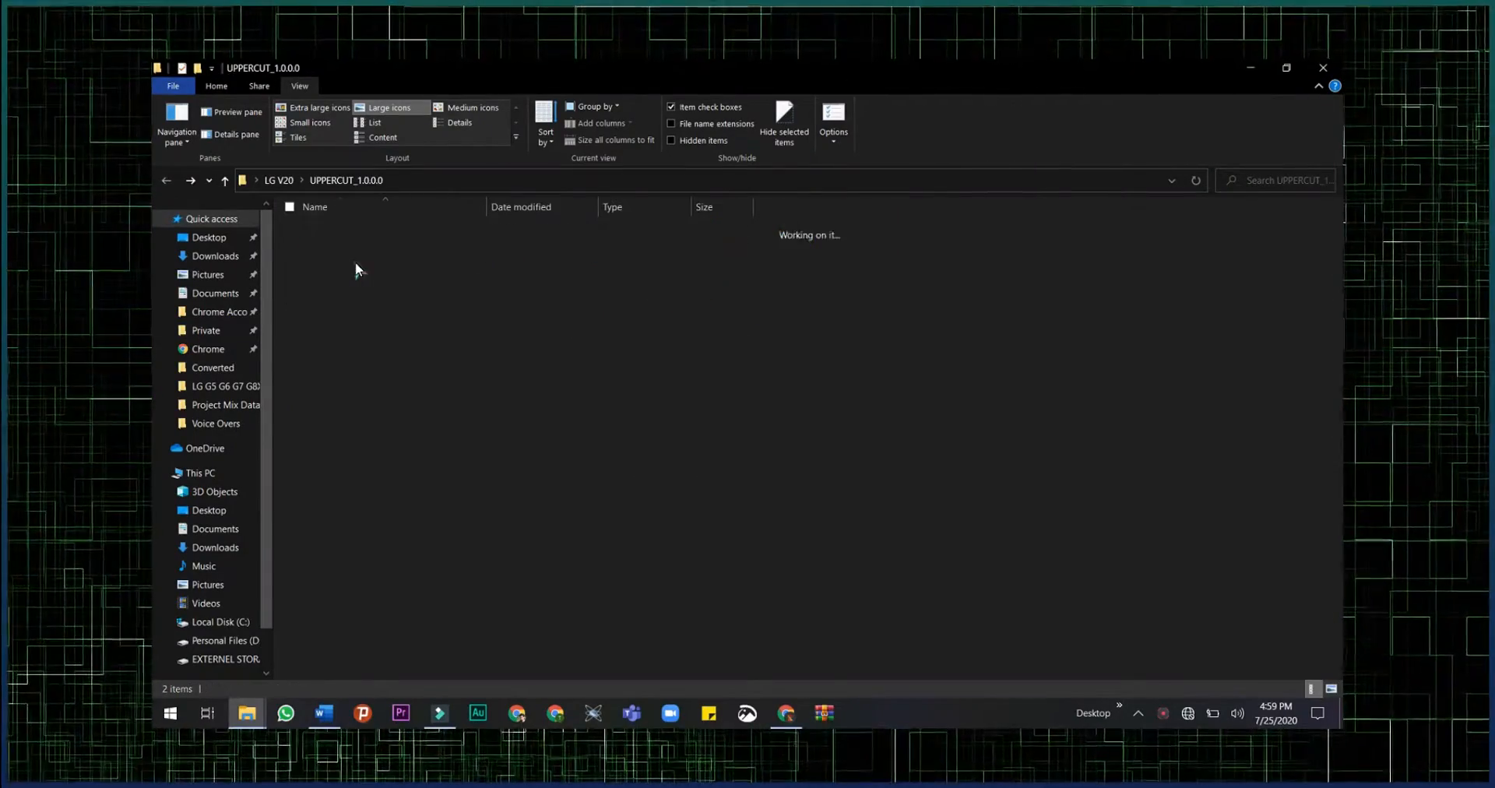
{"action": "left_click", "coordinate": [353, 247]}
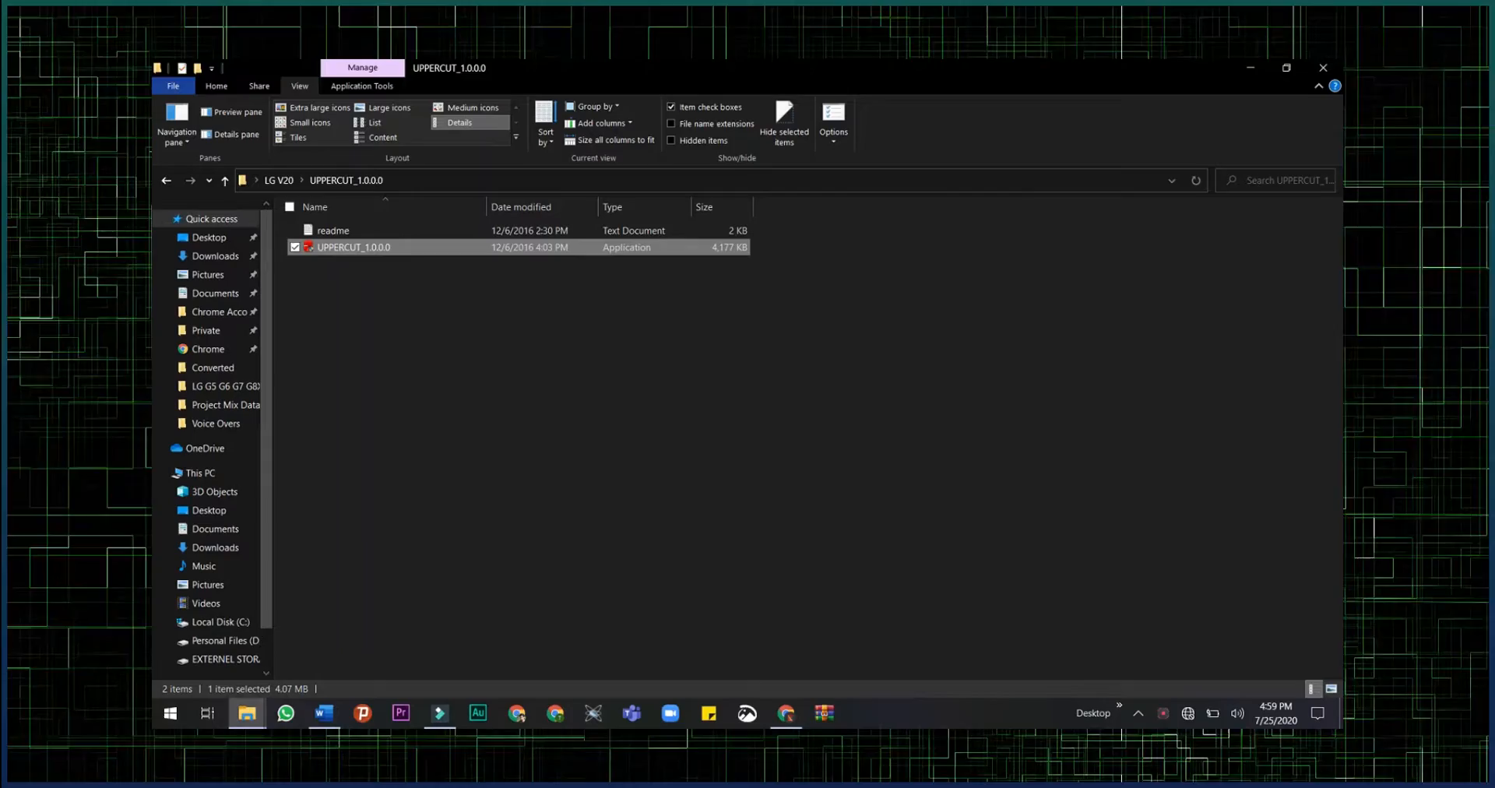
{"action": "double_click", "coordinate": [353, 247]}
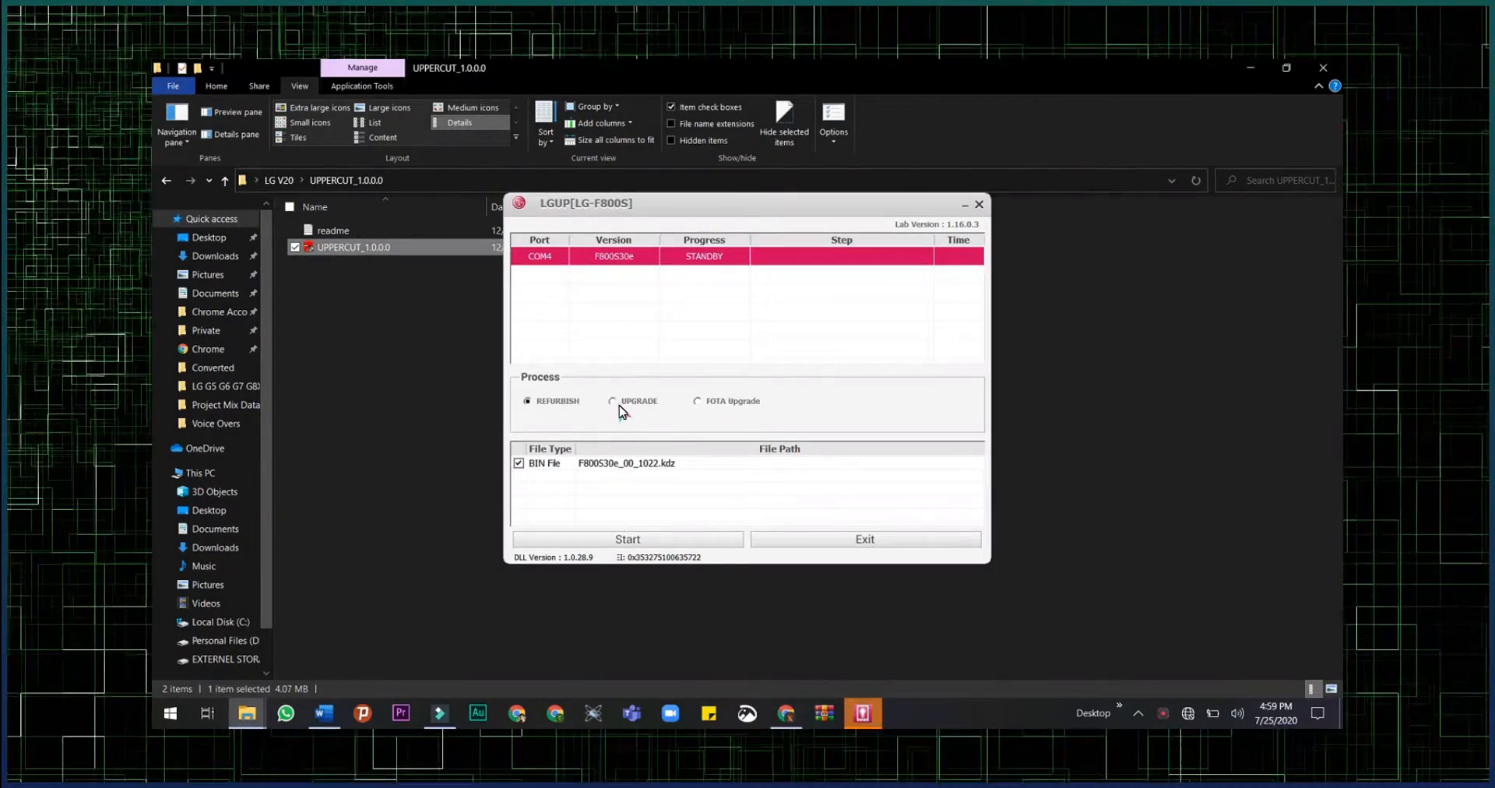
- Choose UPGRADE mode, load F800S30e_00_1022.kdz, and start the flash
{"action": "left_click", "coordinate": [612, 401]}
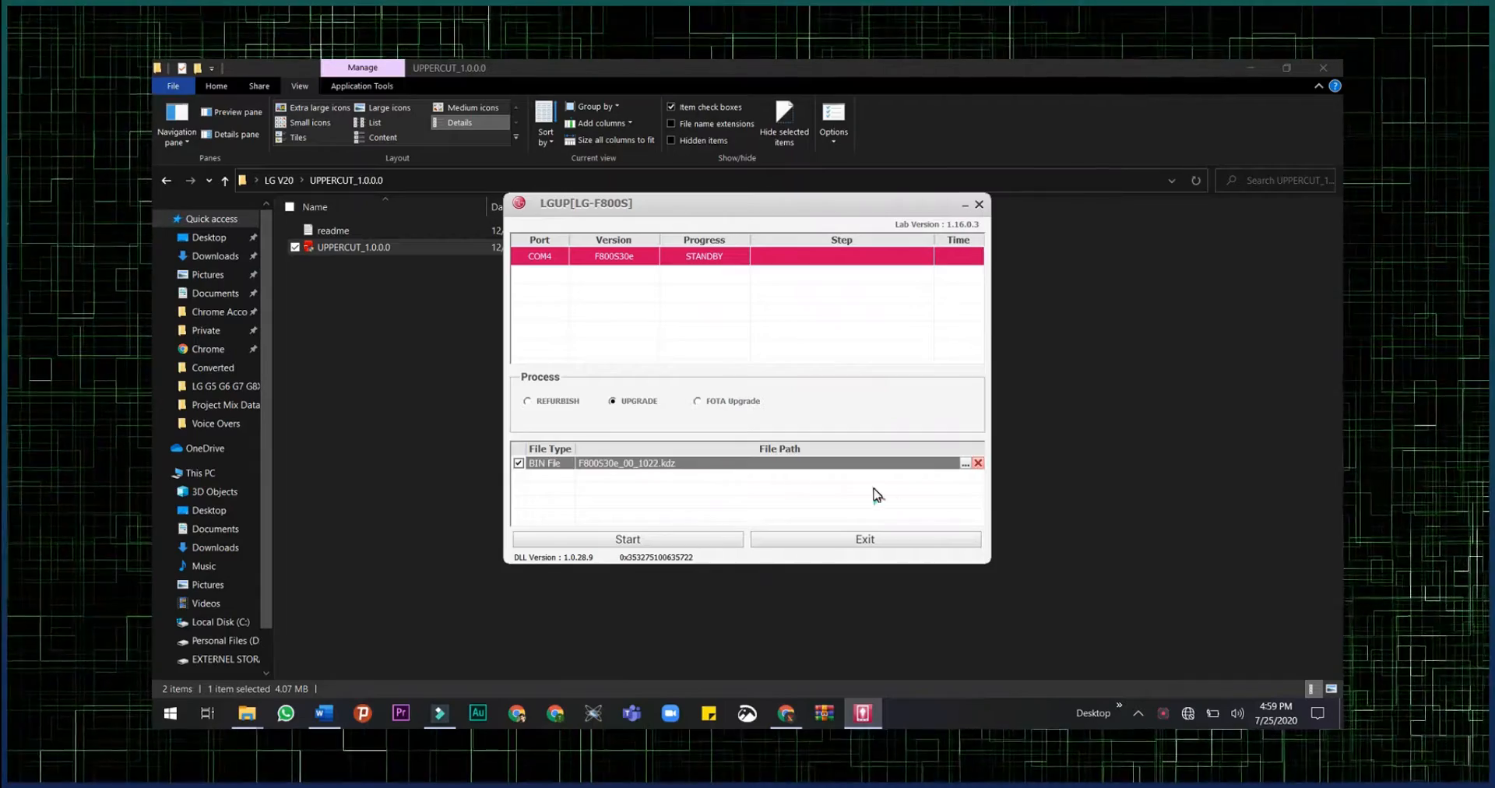
{"action": "left_click", "coordinate": [964, 463]}
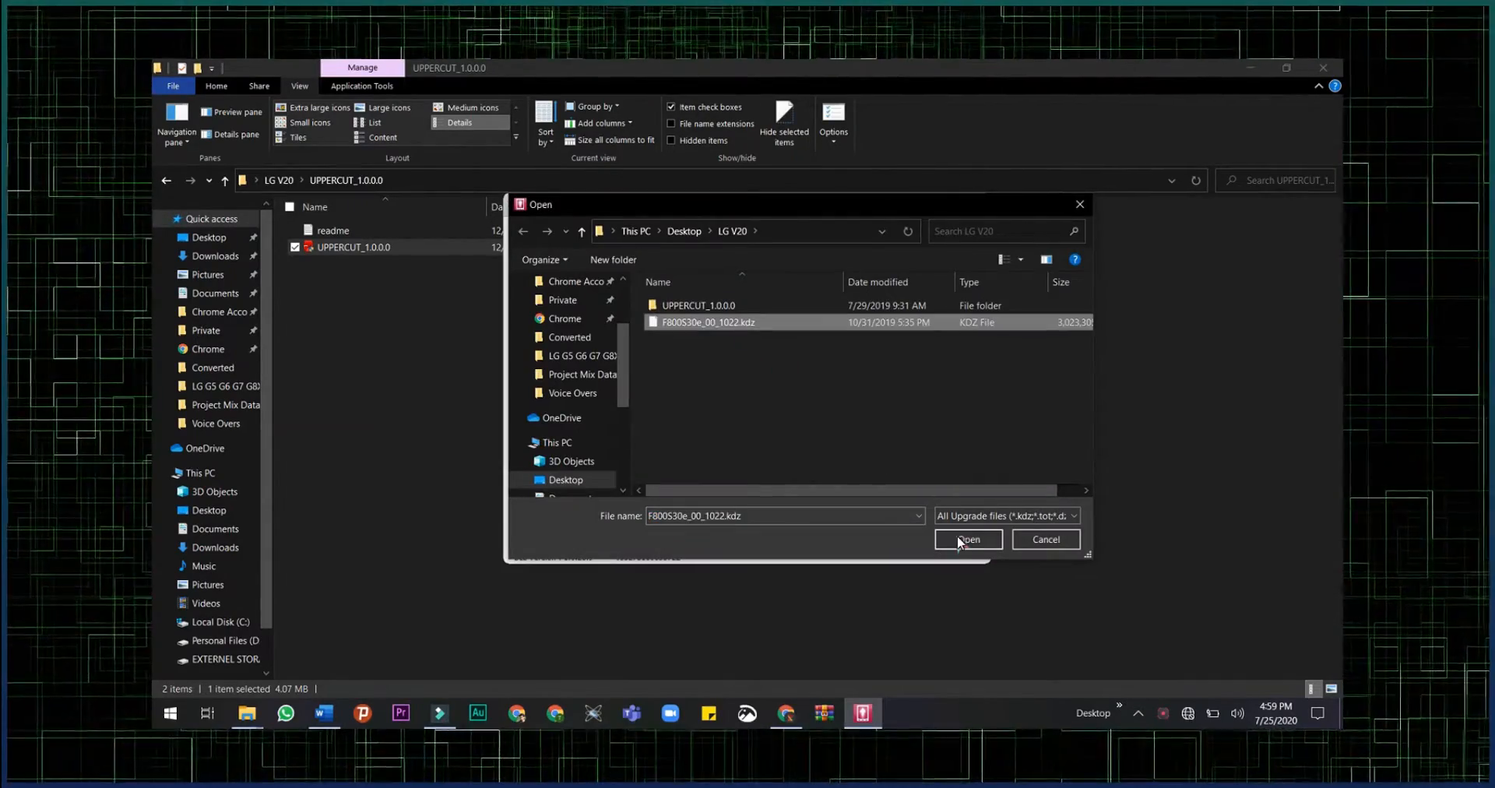
{"action": "left_click", "coordinate": [967, 539]}
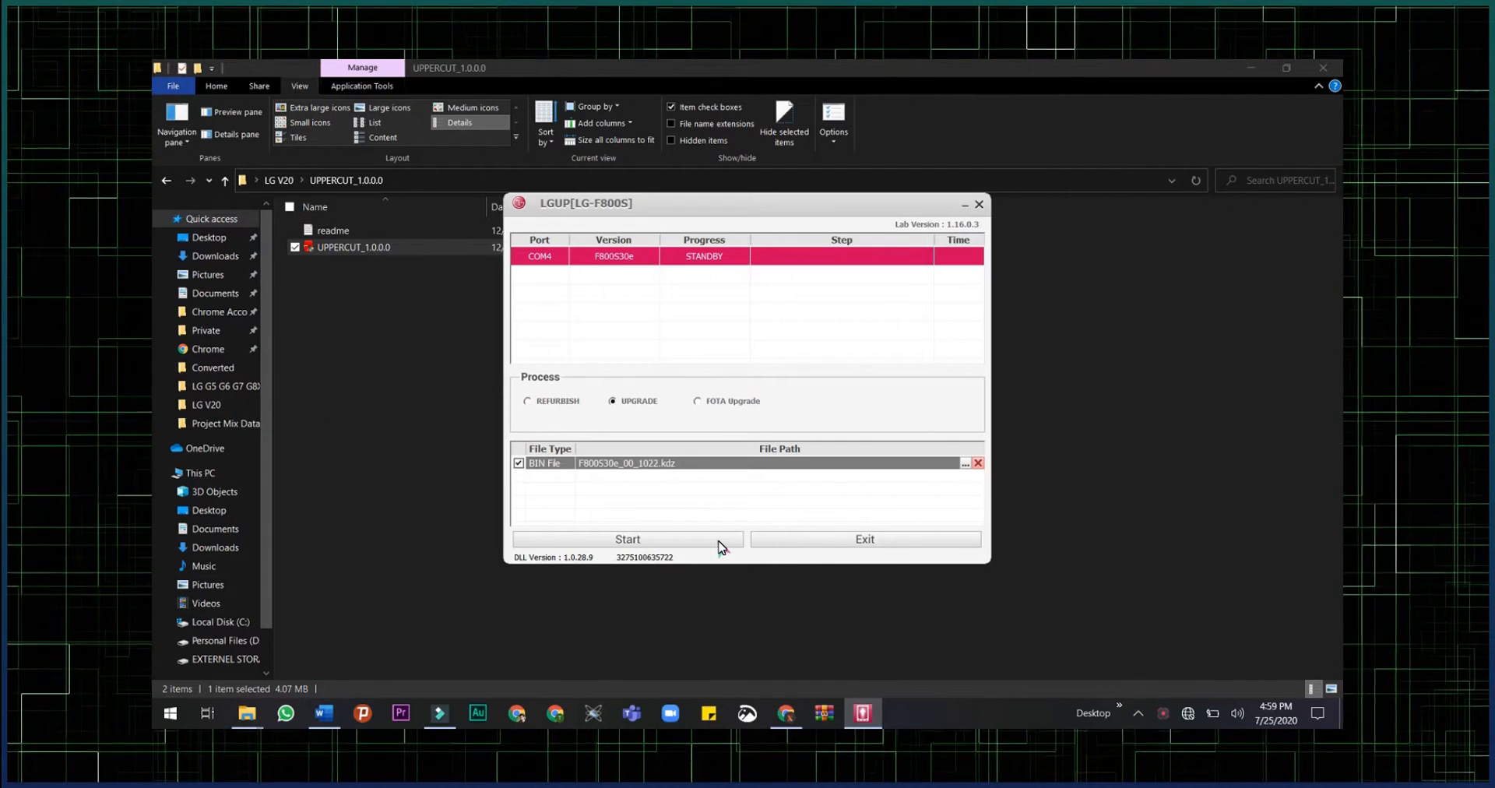
{"action": "left_click", "coordinate": [628, 538]}
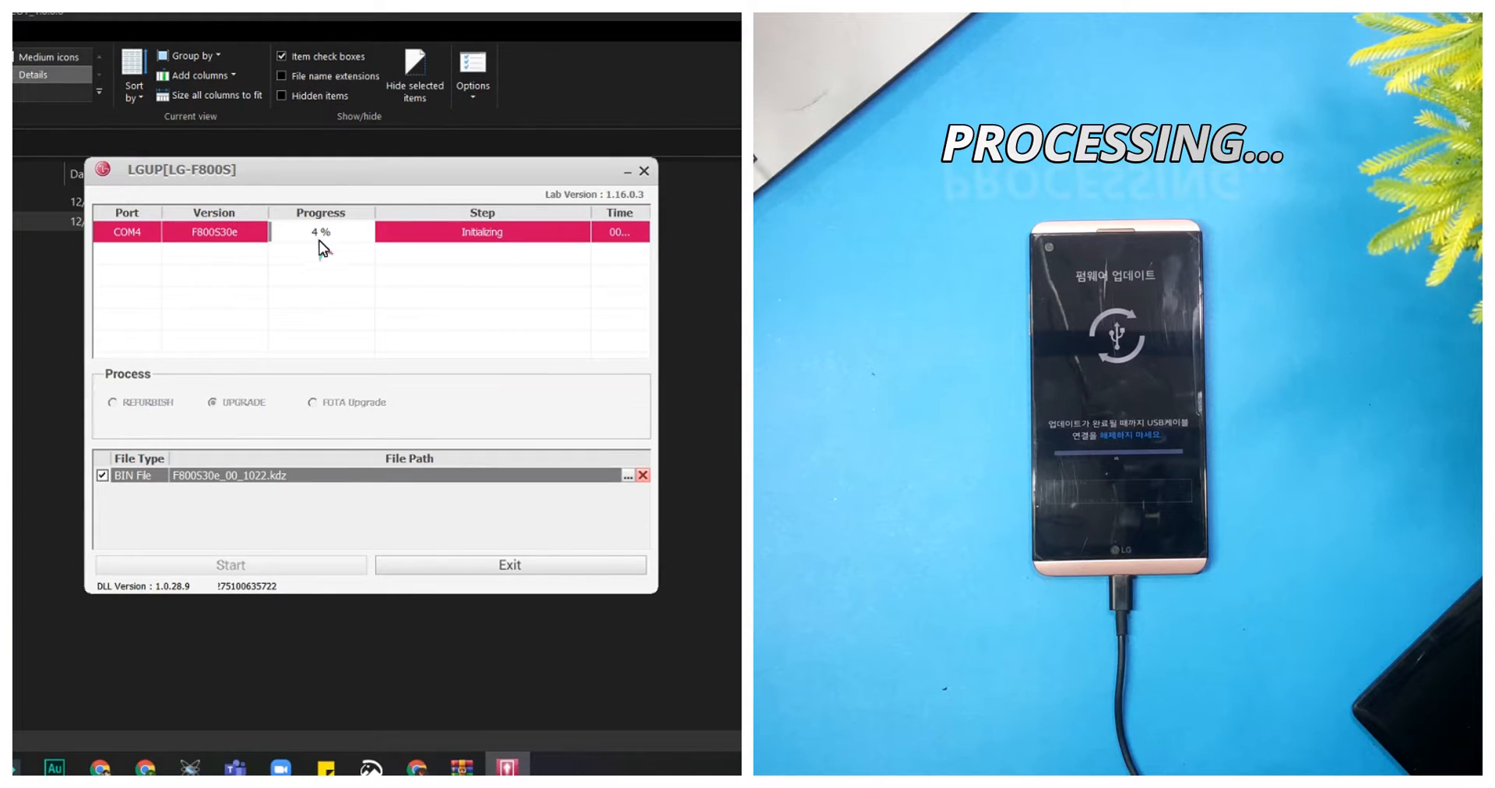